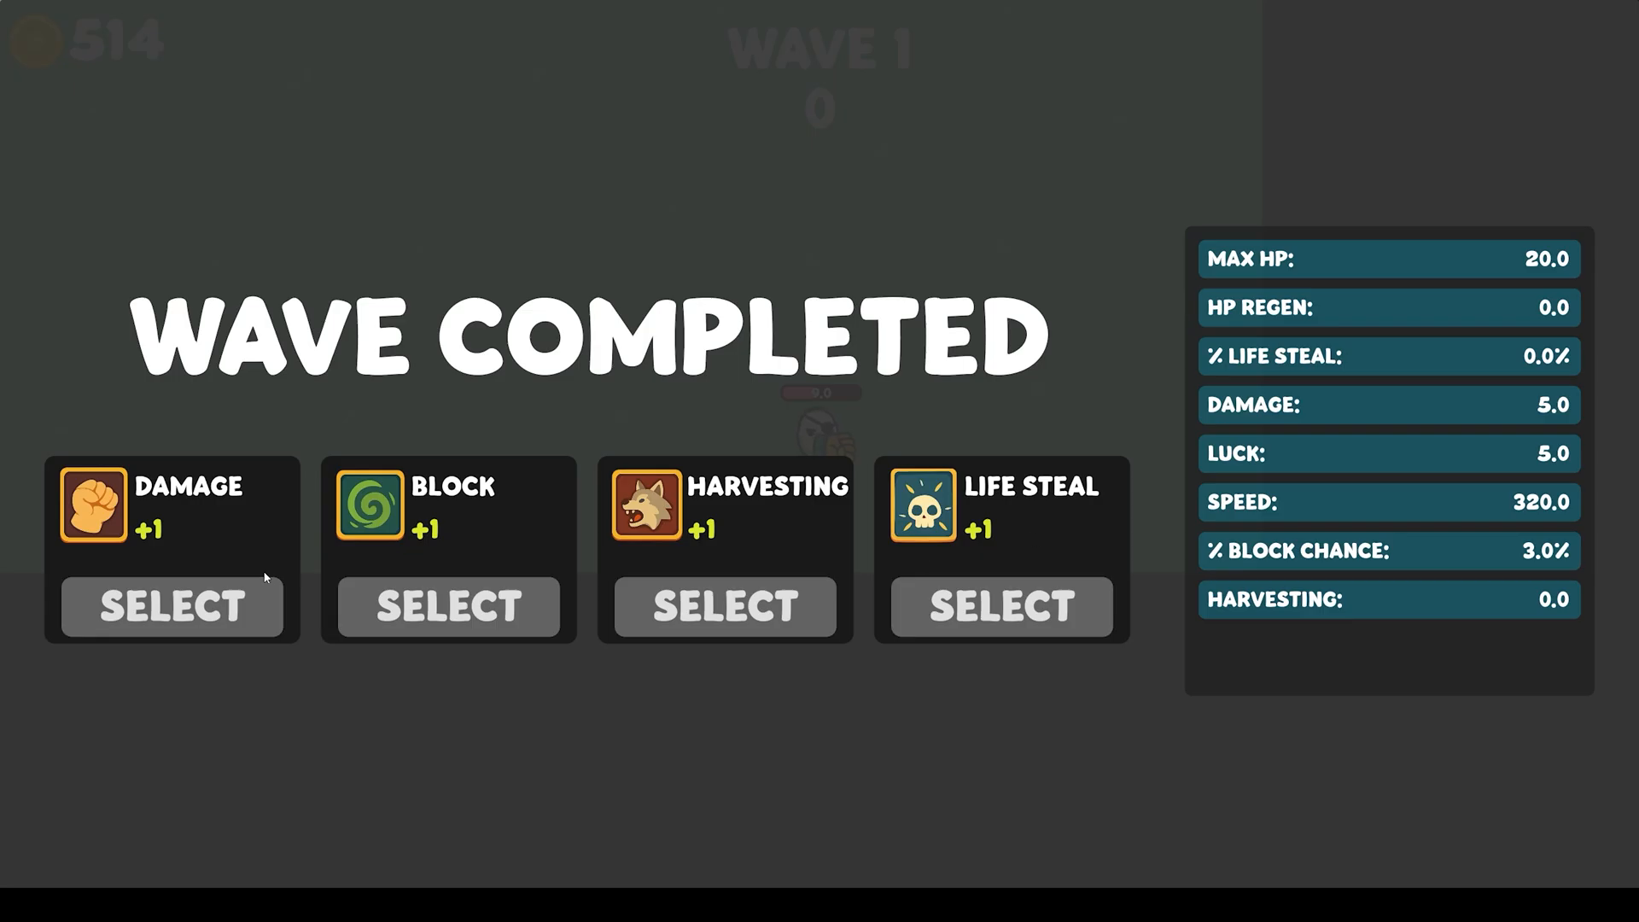
Take the Damage upgrade card and browse the shop's weapon and passive item offers.
click(172, 606)
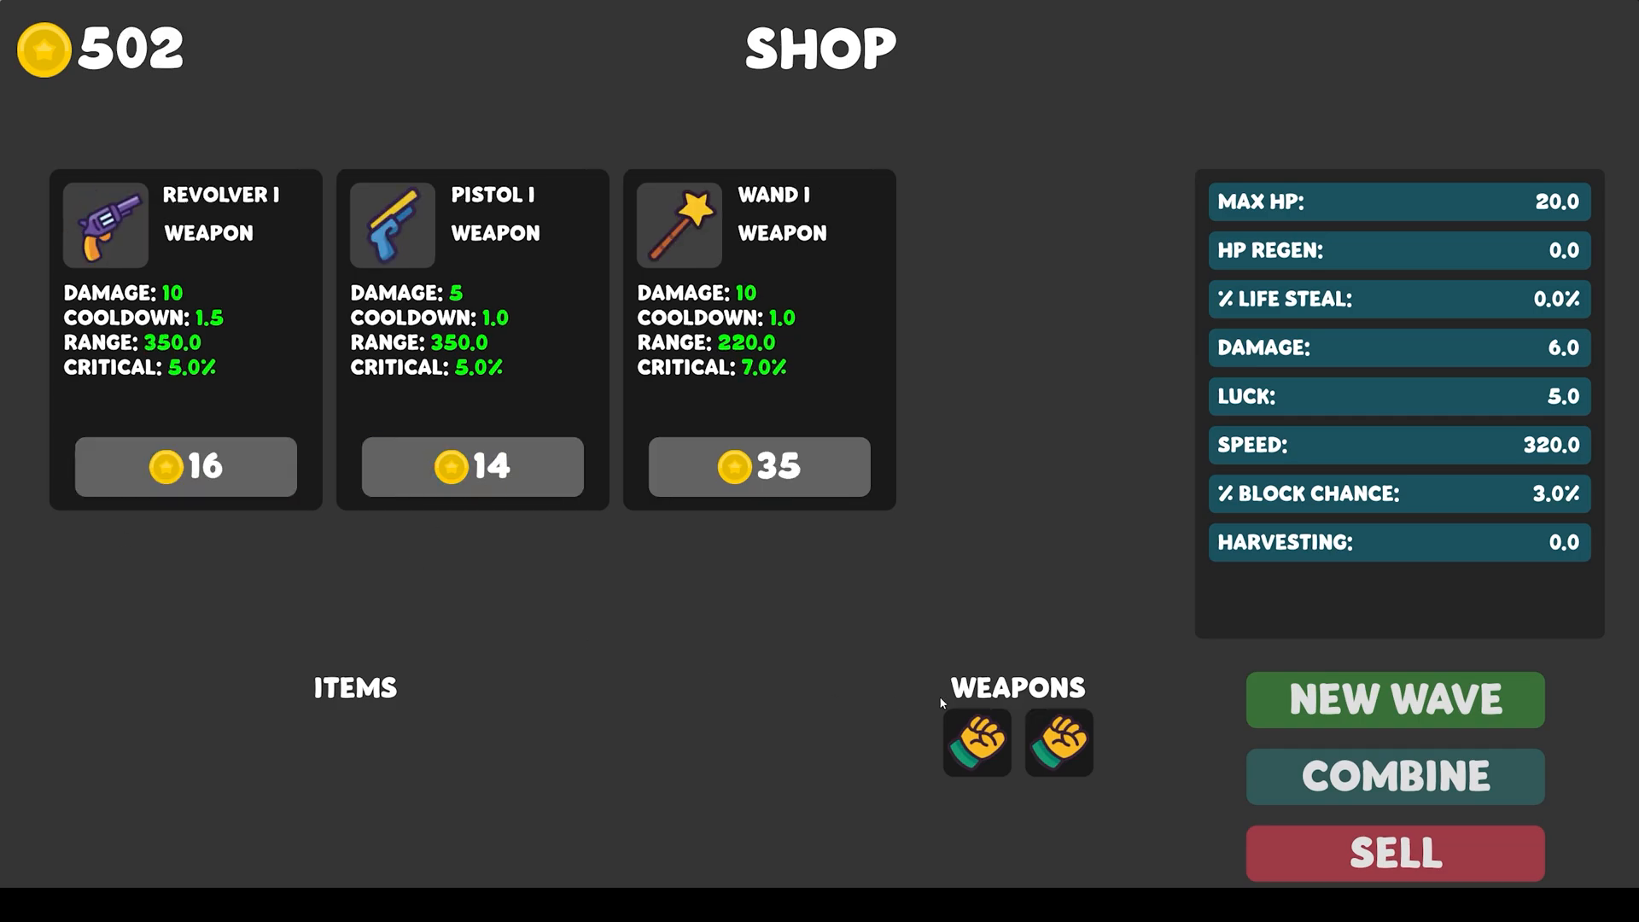
click(1394, 699)
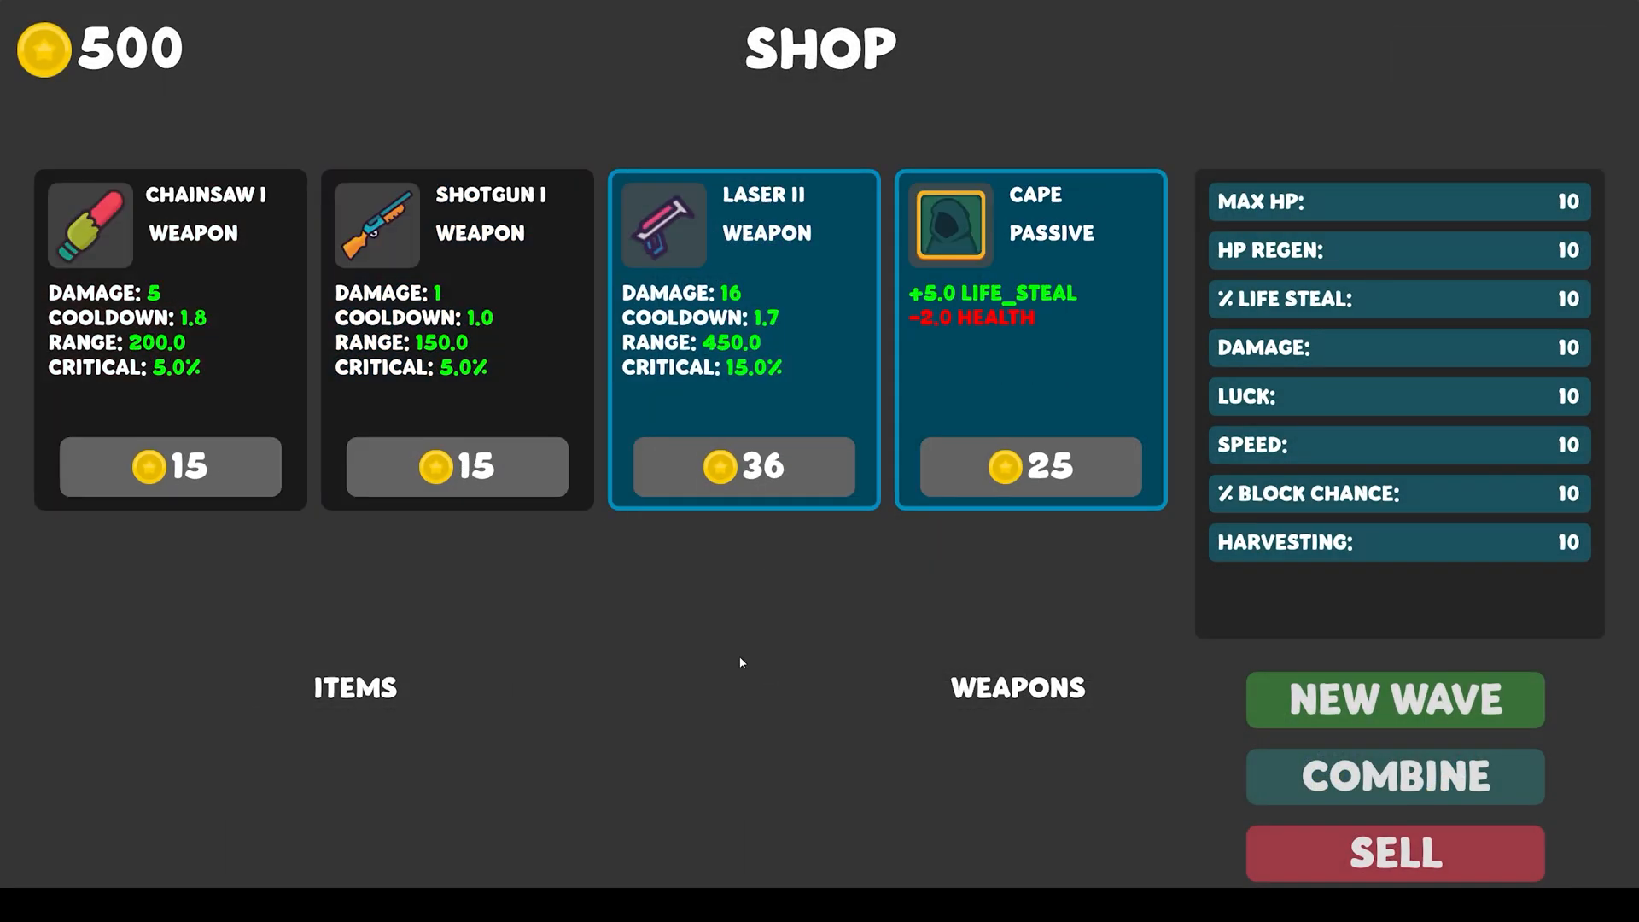
click(1394, 699)
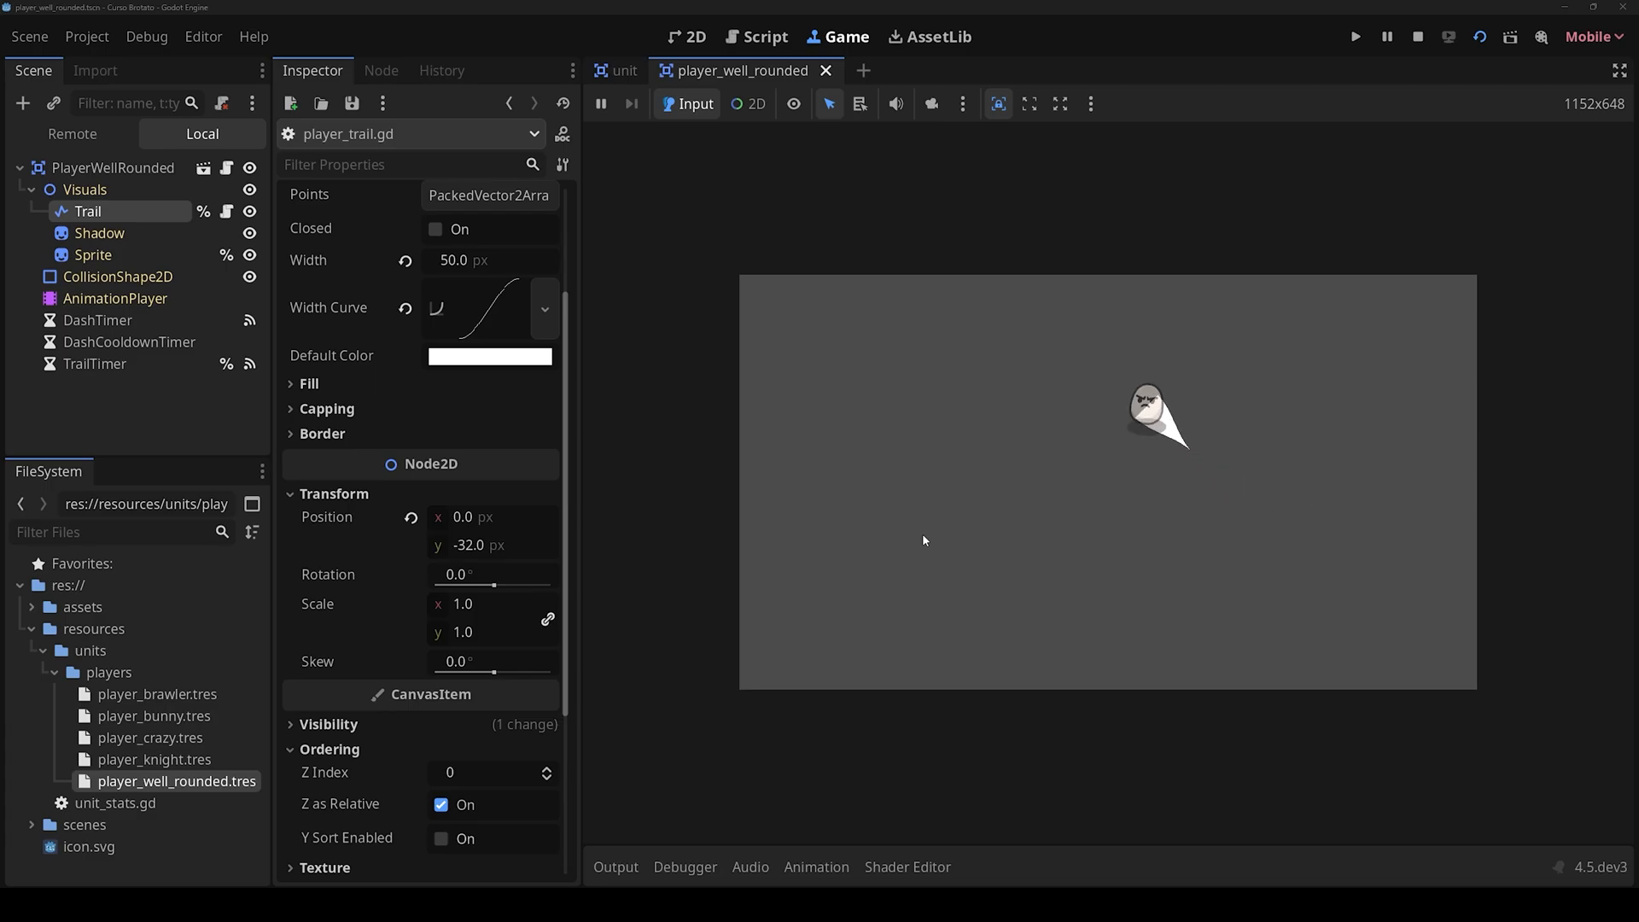
Review the knight and brawler player scenes with their trail setups.
click(764, 36)
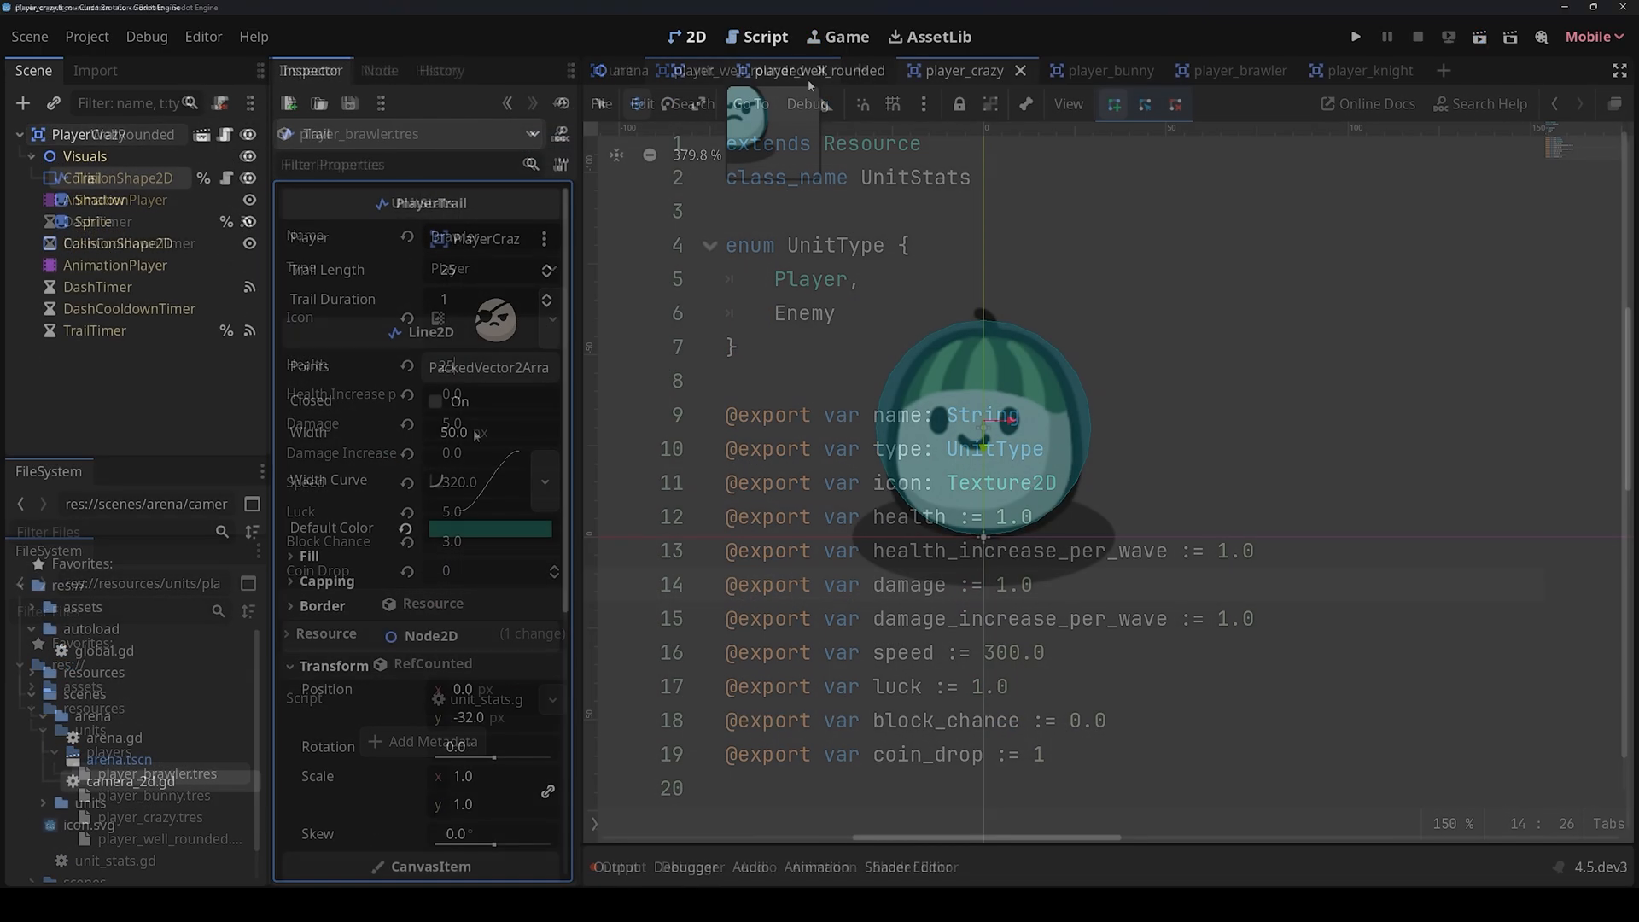
click(1337, 70)
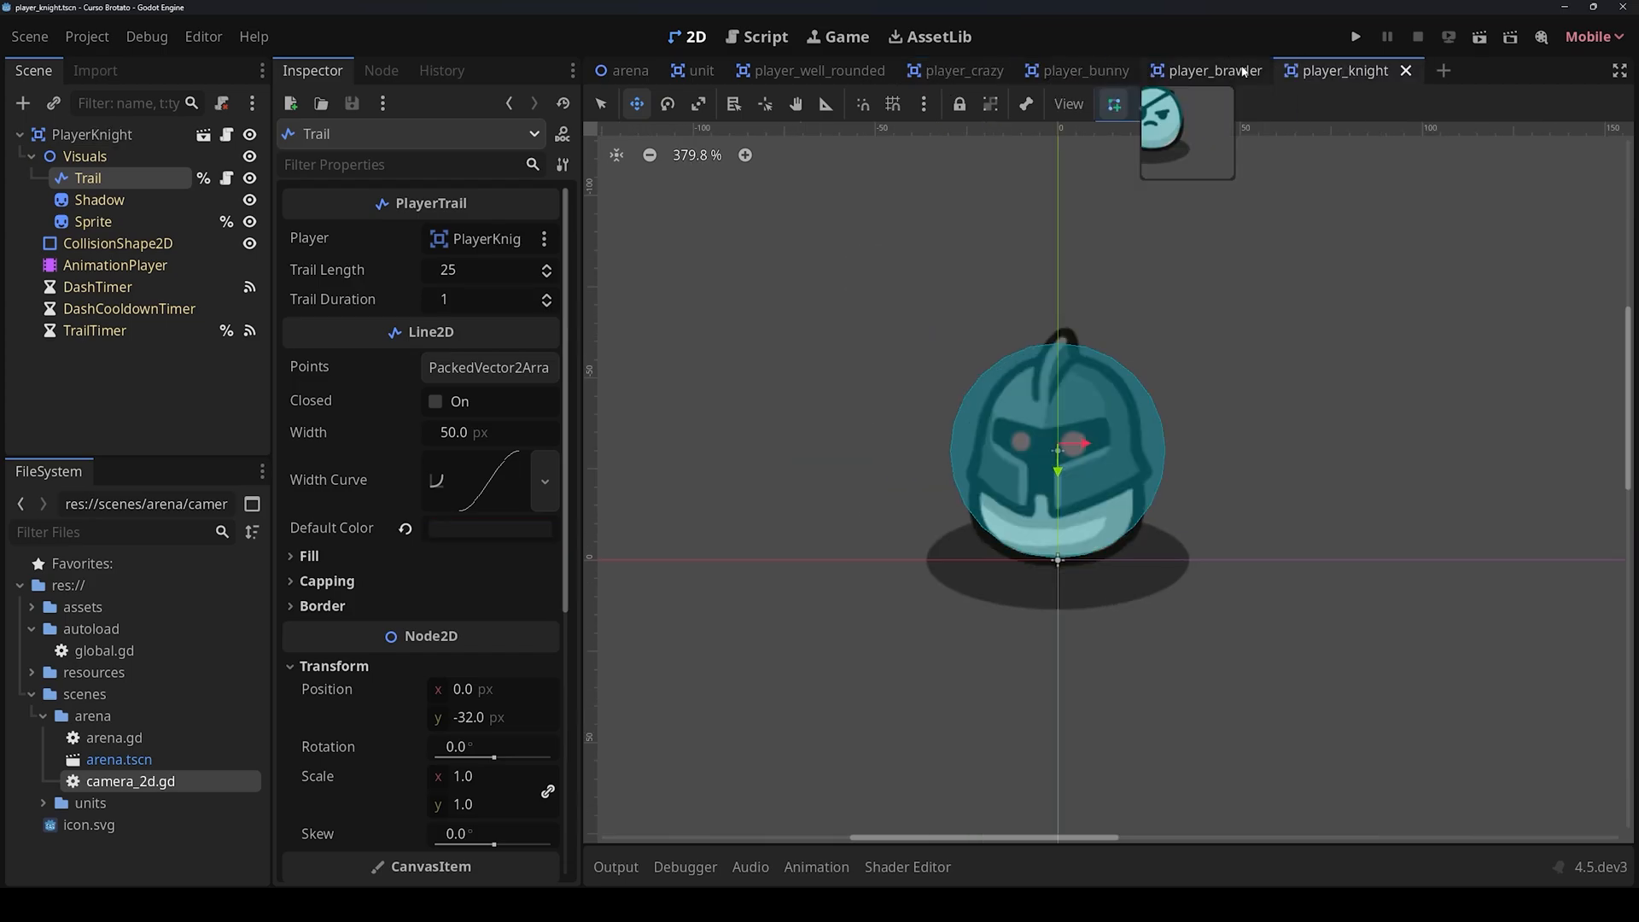
click(1128, 70)
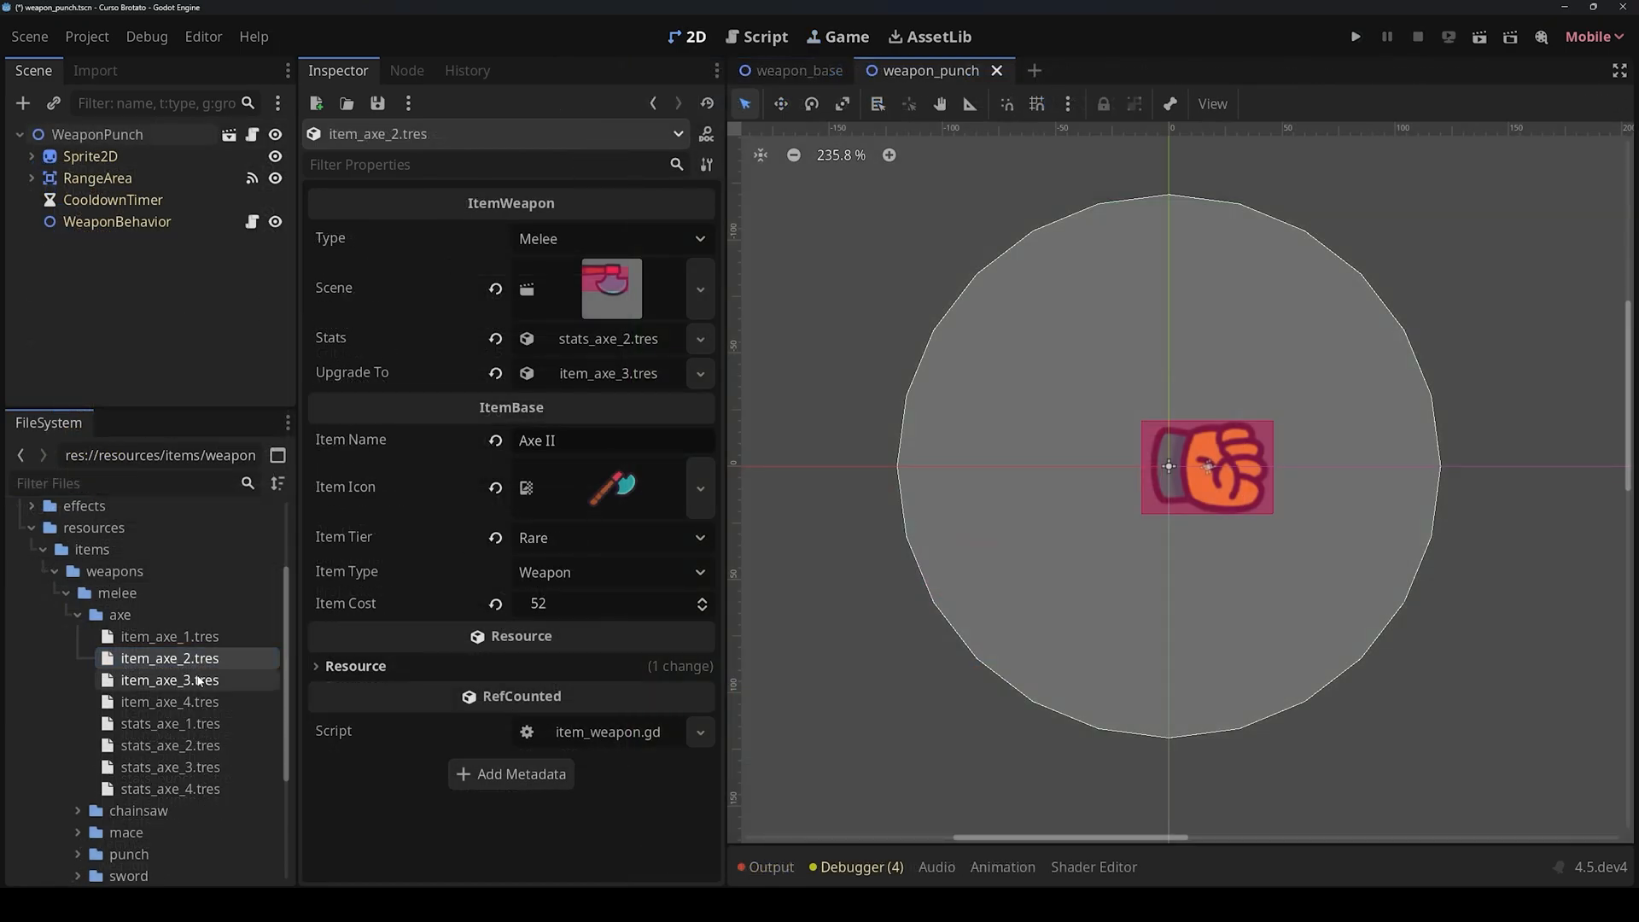
View the next axe item resource and rotate the pistol weapon to about 93 degrees.
click(169, 679)
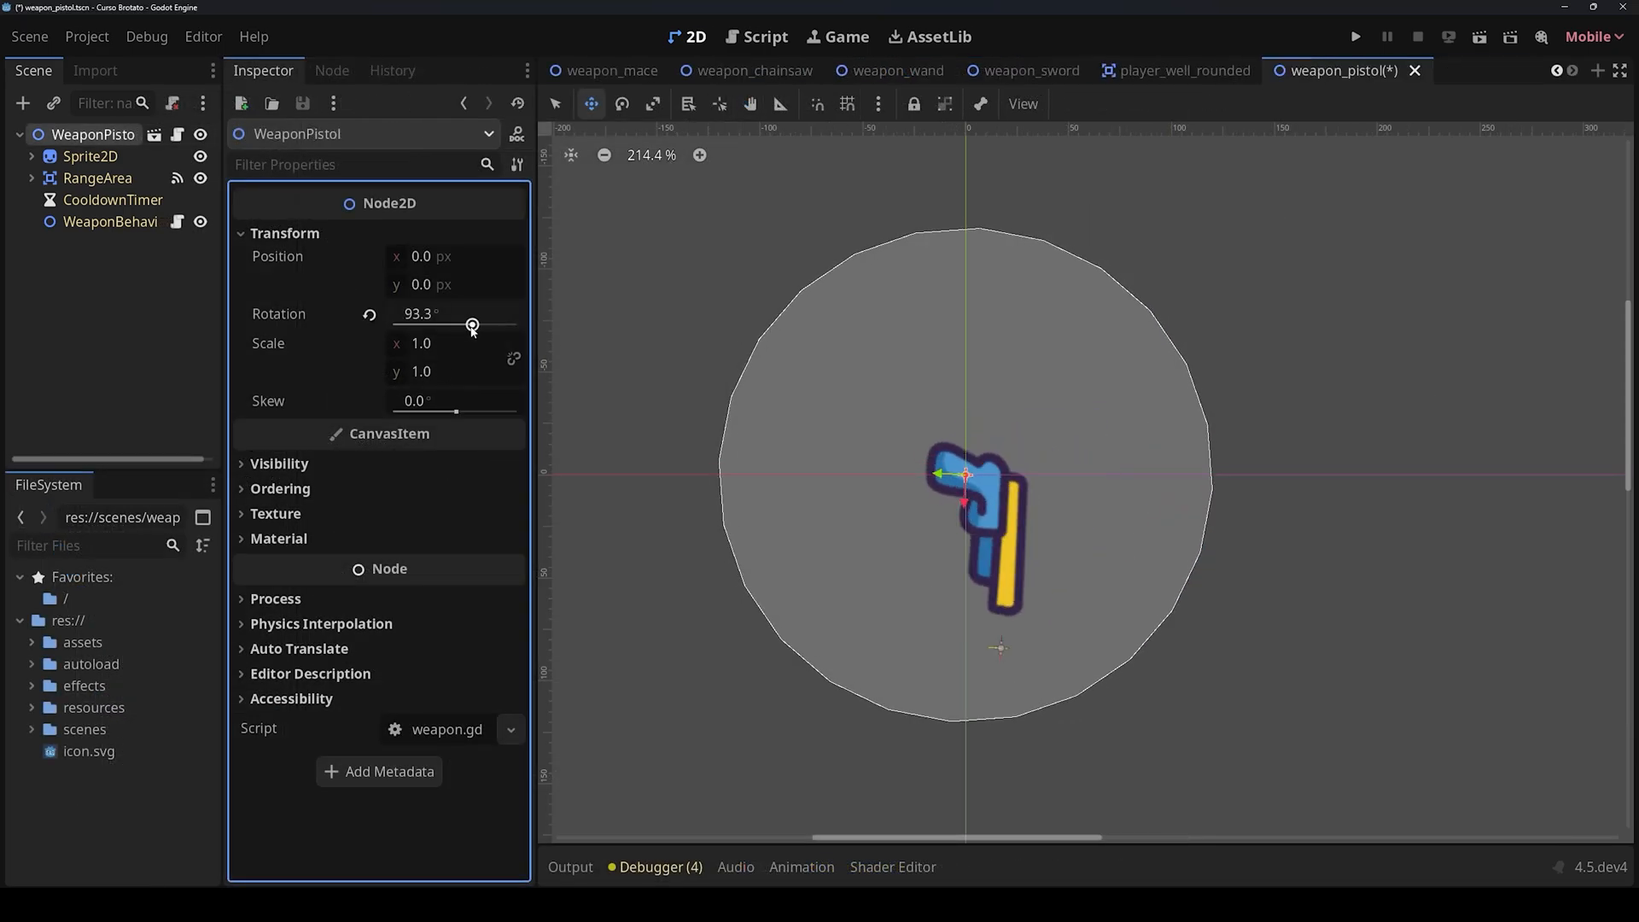
drag(471, 325, 438, 320)
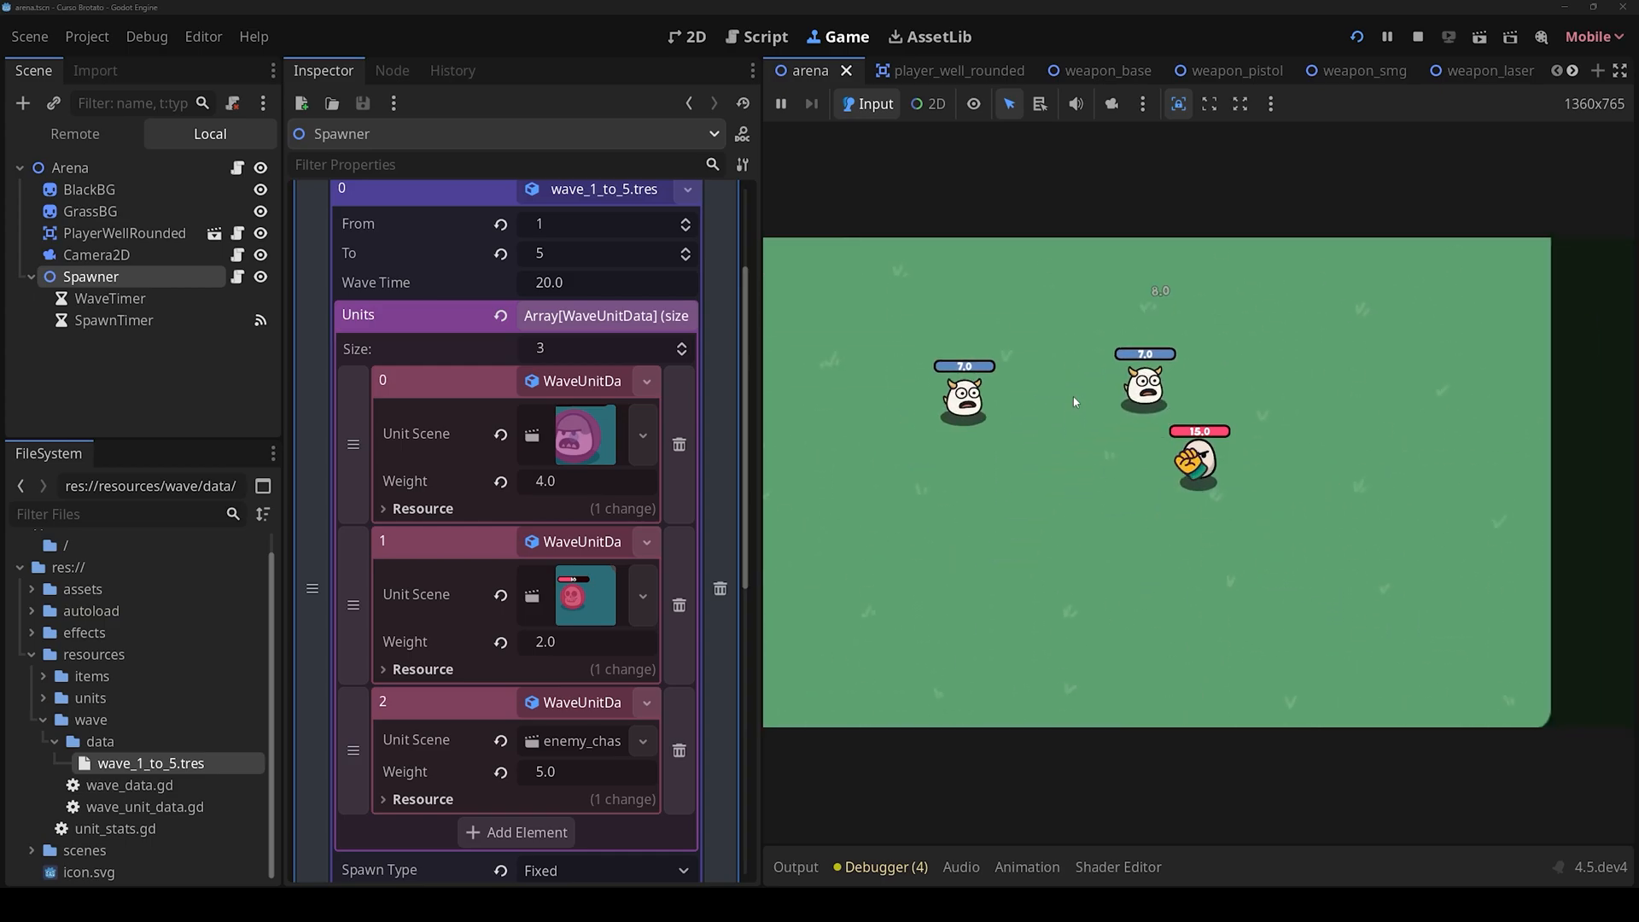
Review the upgrade card, upgrade panel and the life steal upgrade resource.
click(816, 70)
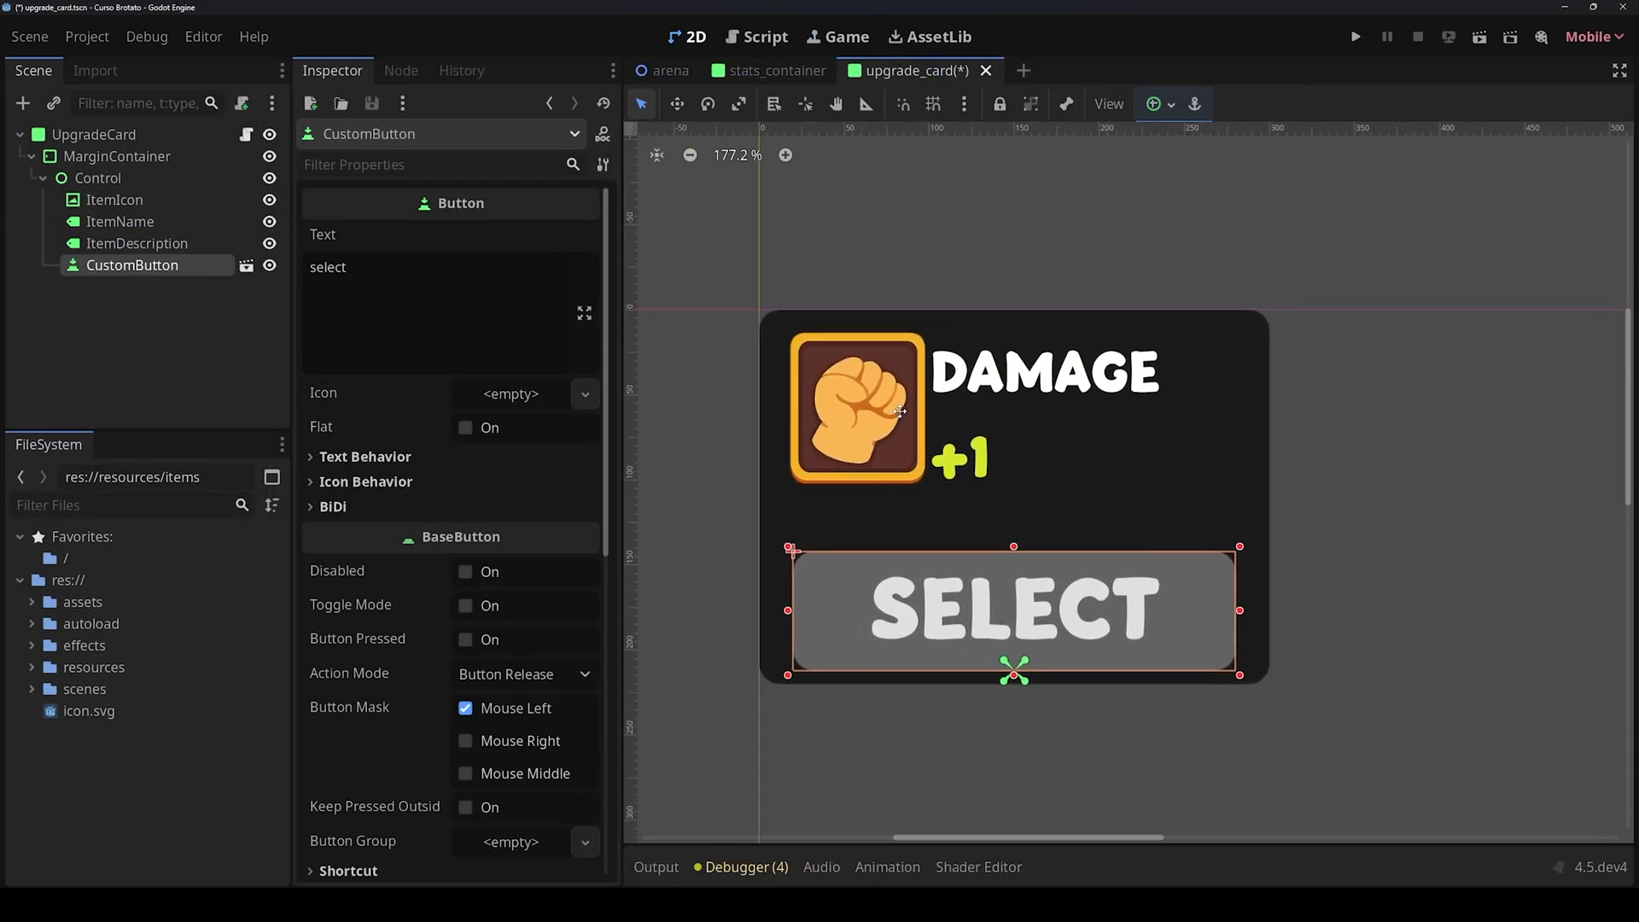
click(1038, 70)
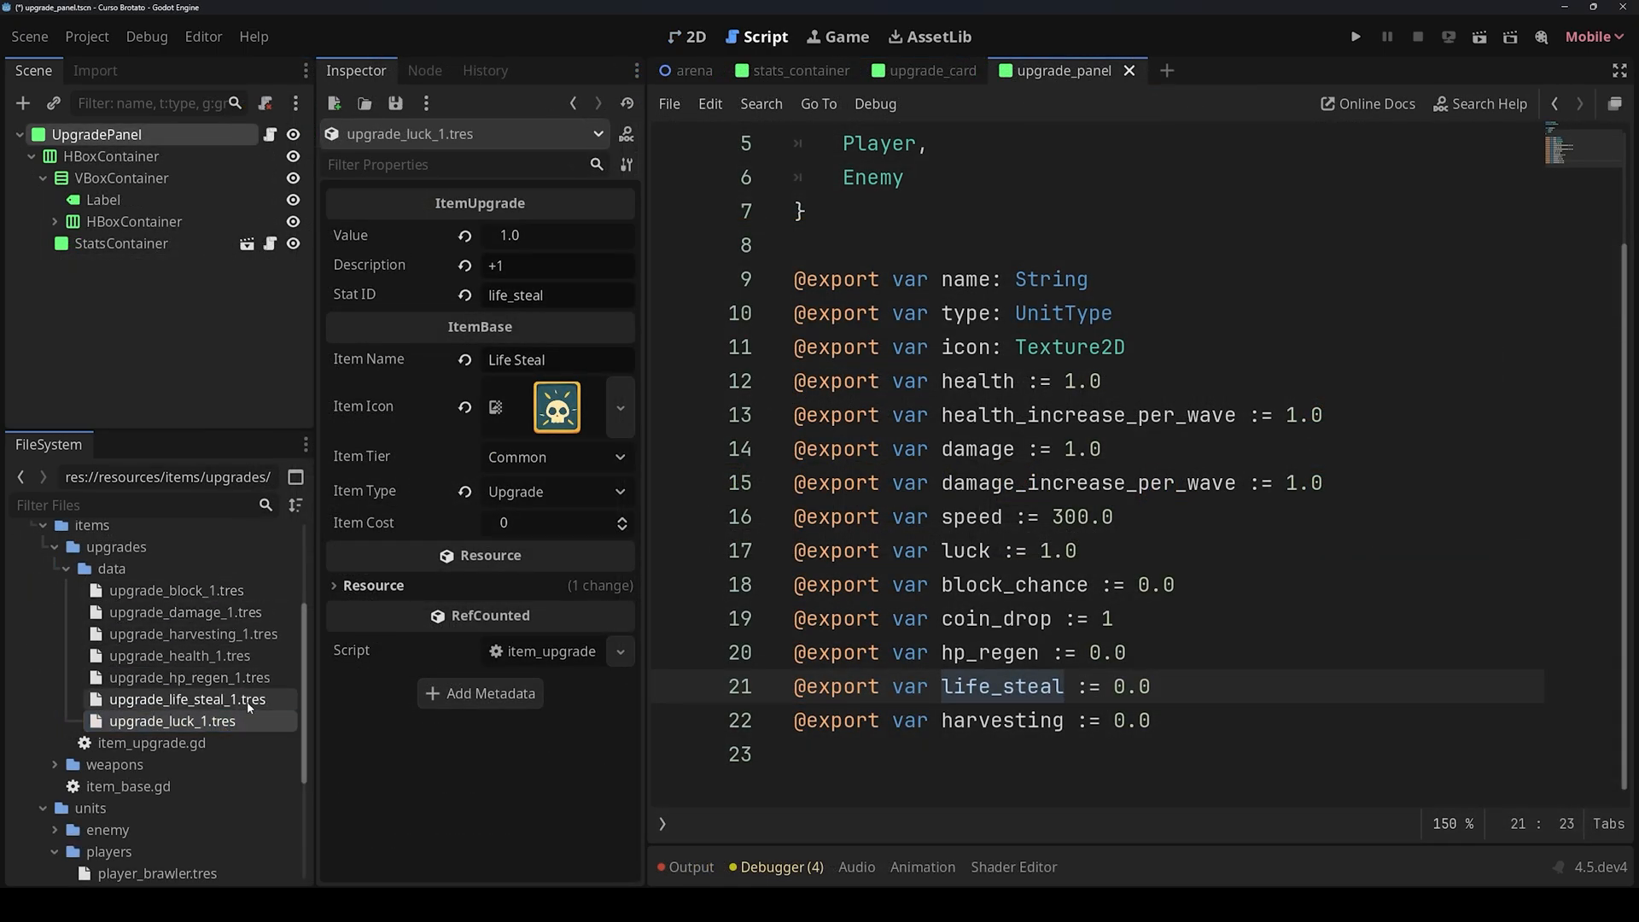
click(1355, 37)
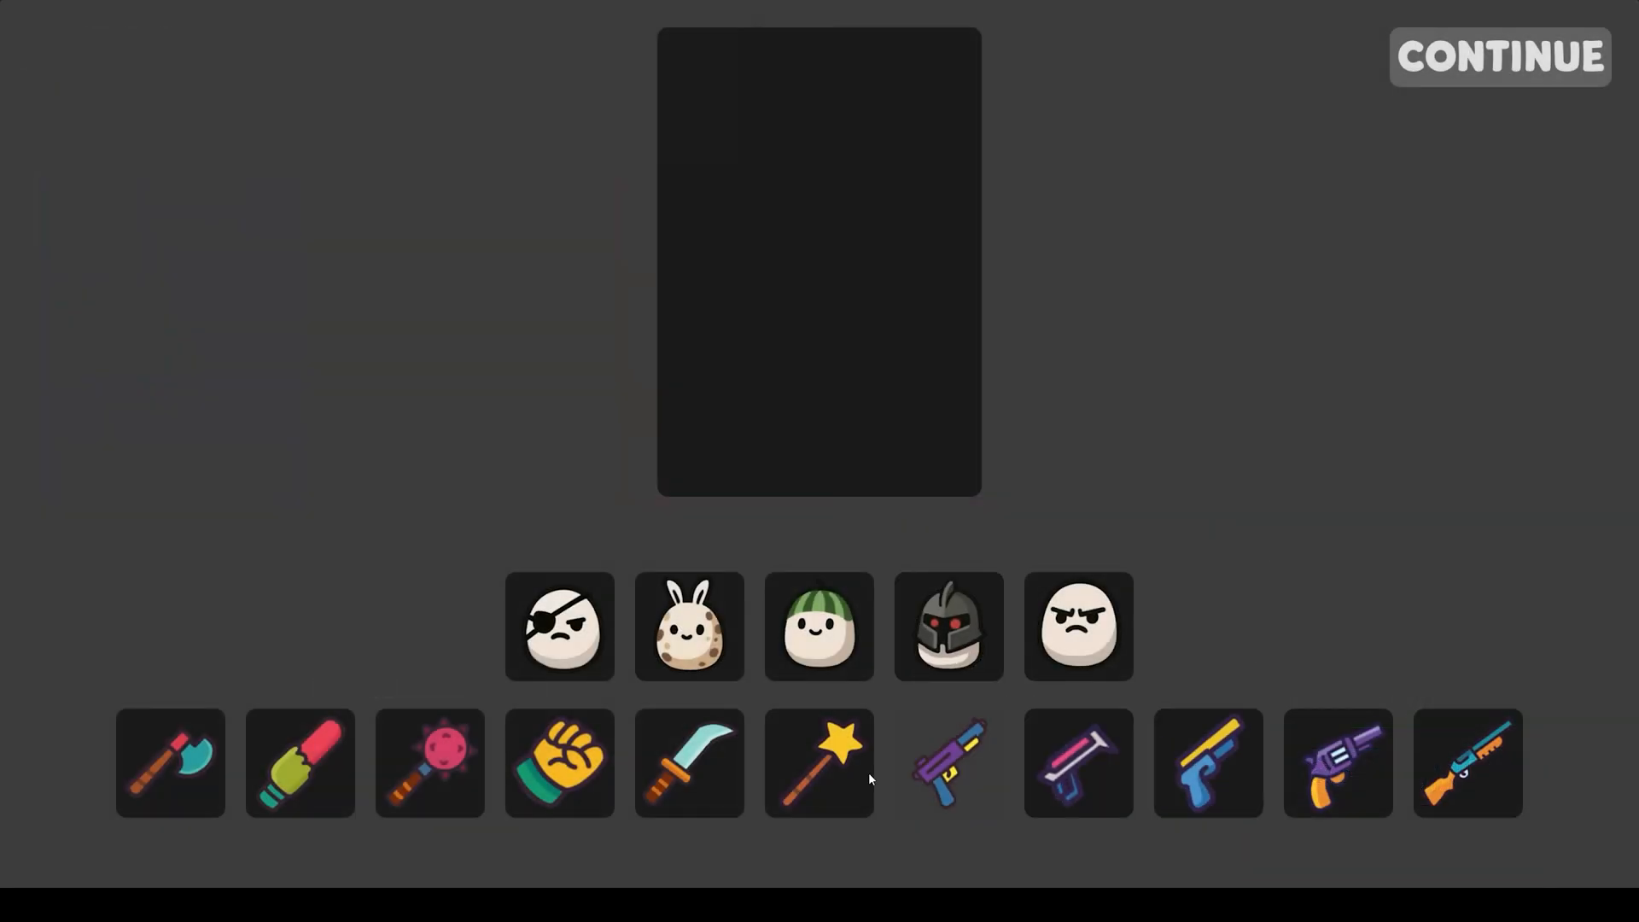
Preview Crazy's stats, choose the Brawler and start the wave 1 run.
click(819, 628)
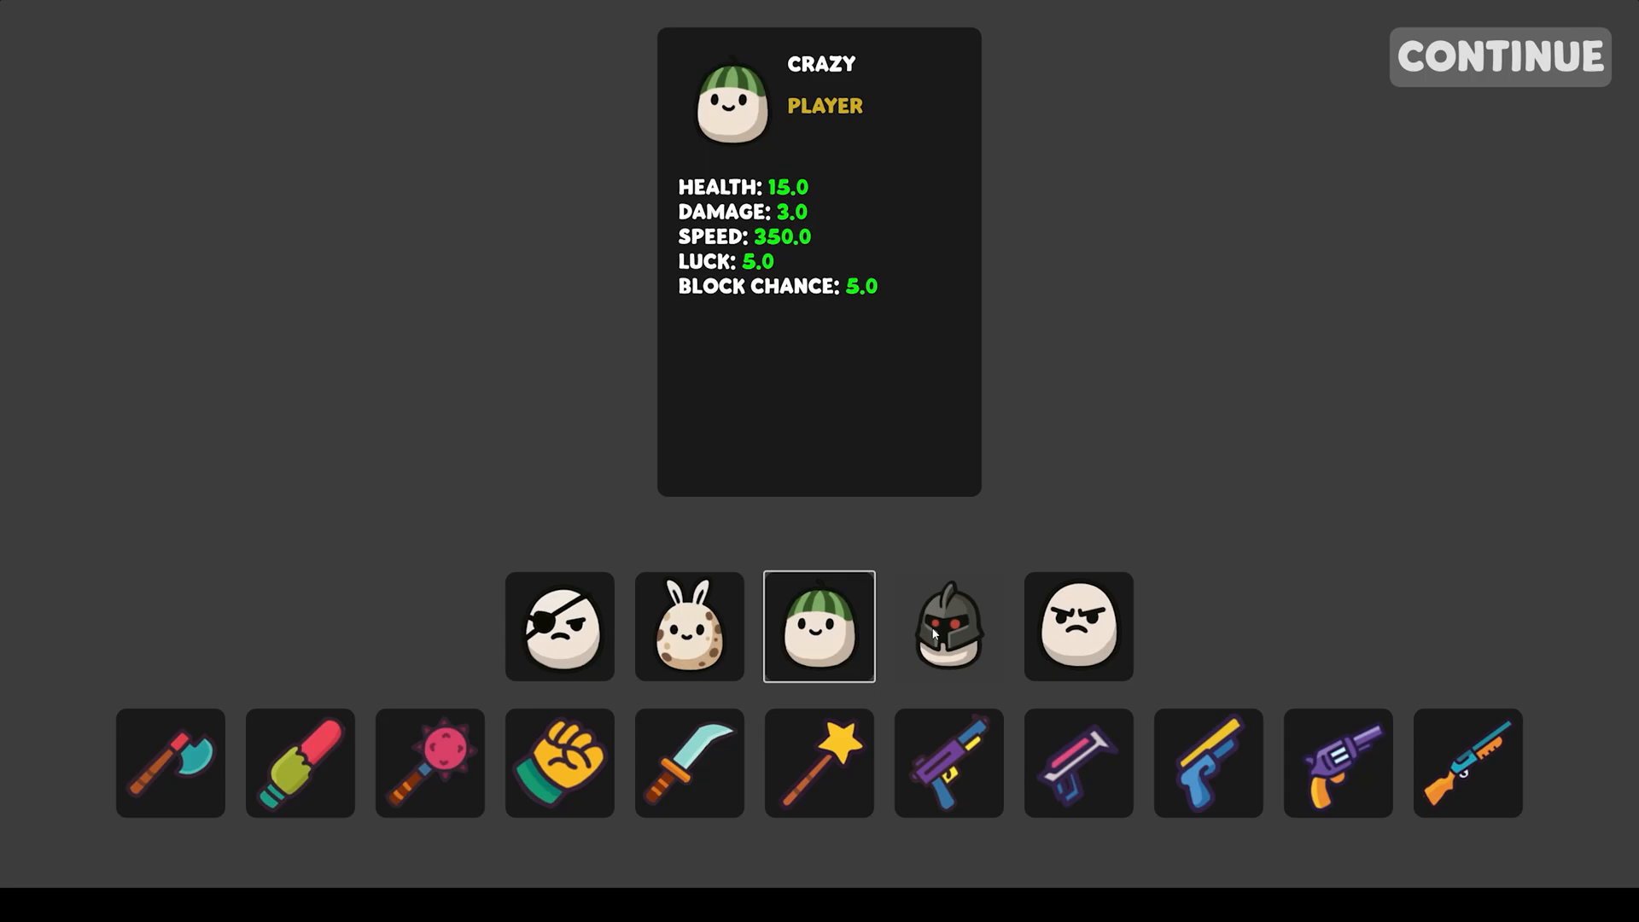
click(559, 626)
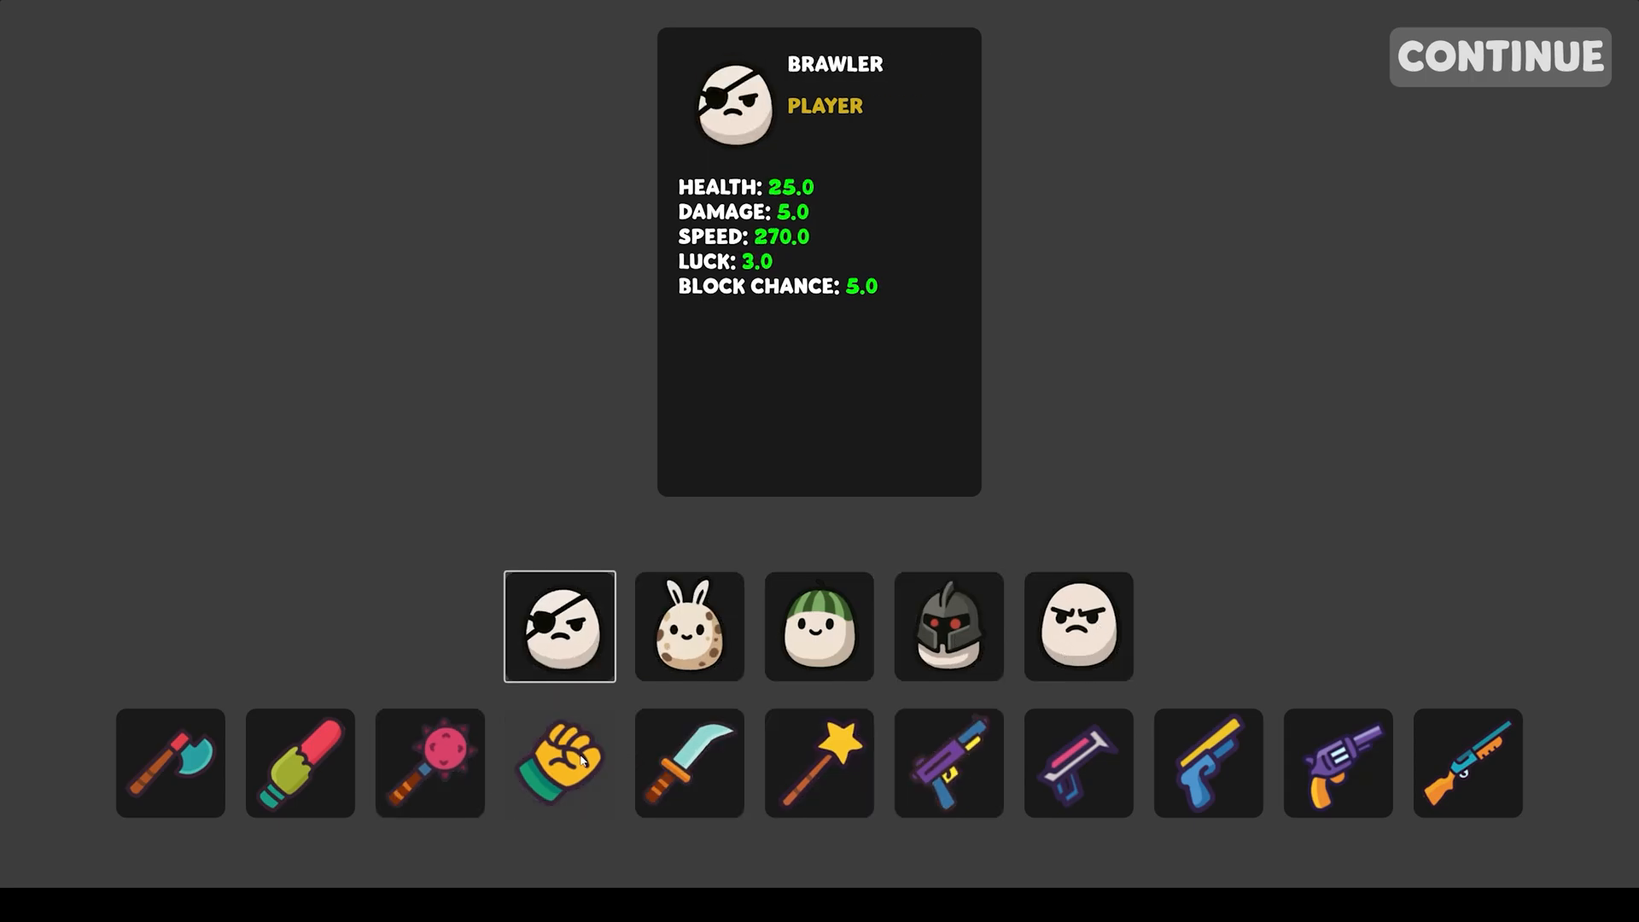
click(1499, 57)
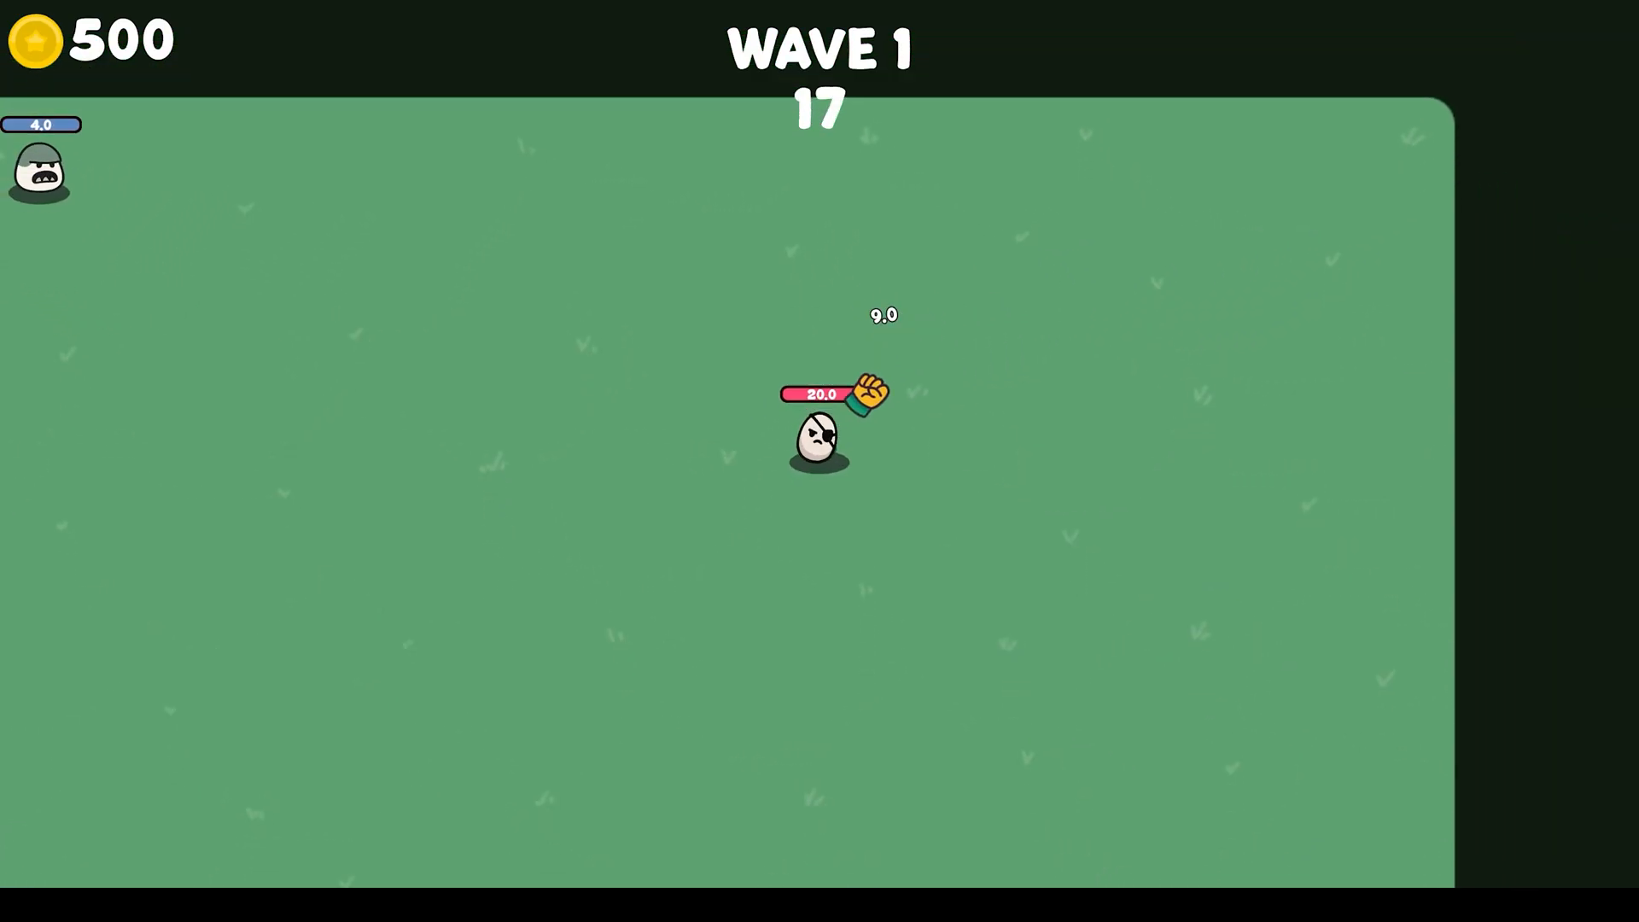